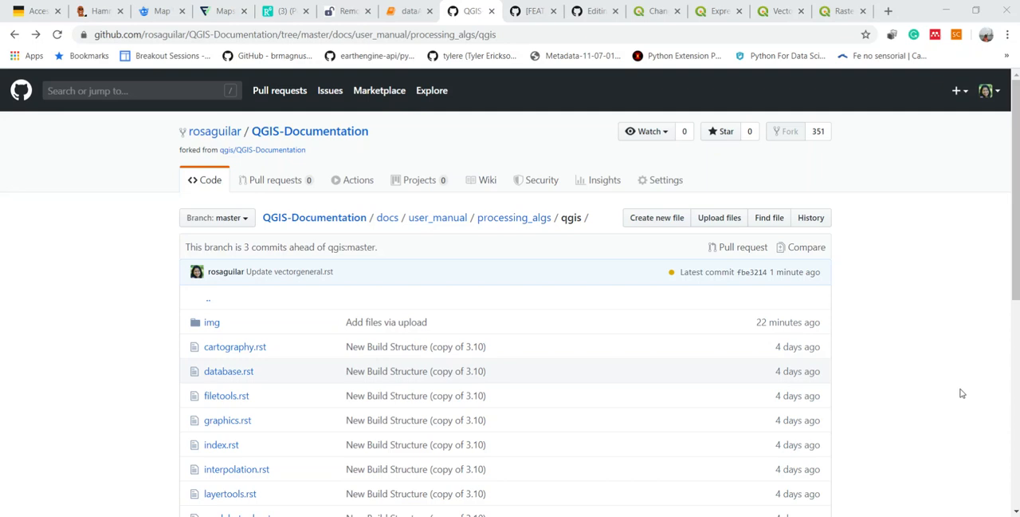
mouse_move(491, 226)
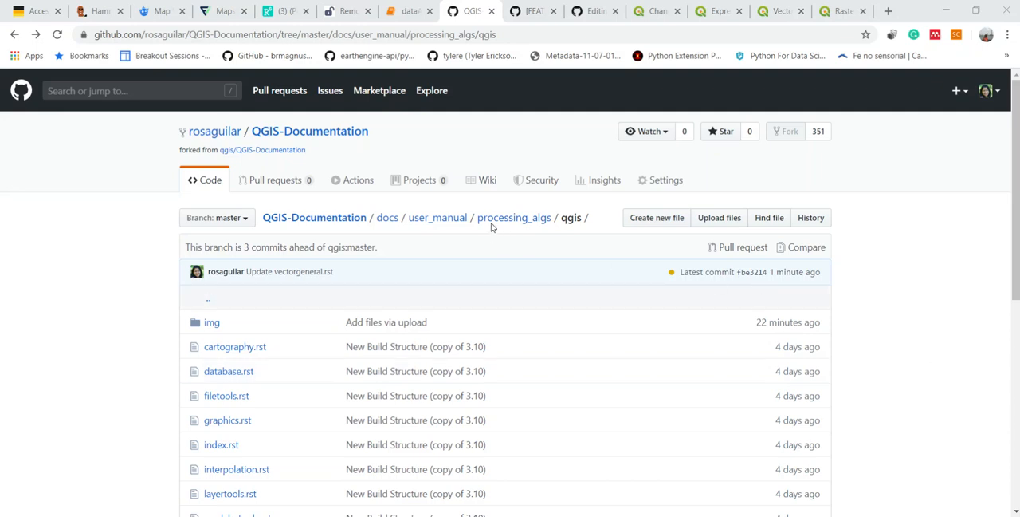
mouse_move(277, 151)
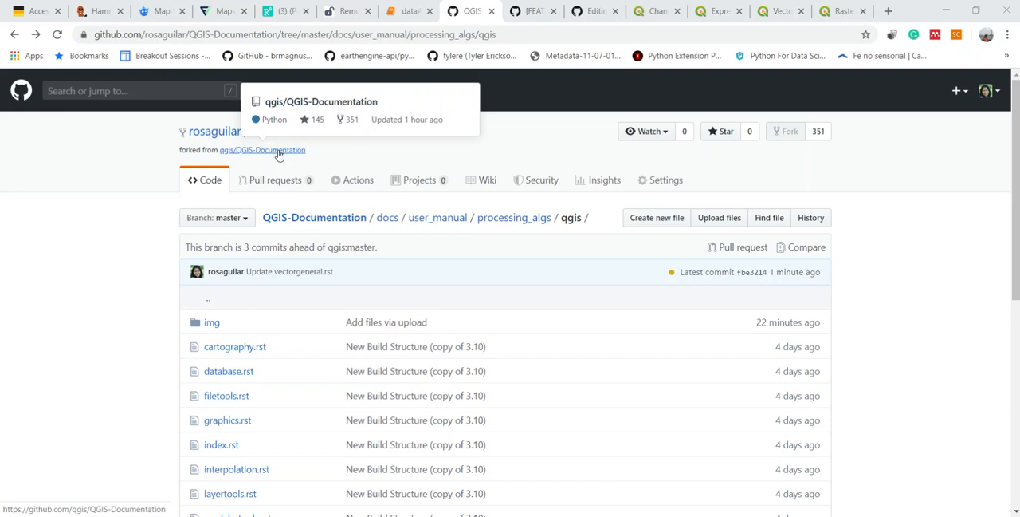
mouse_move(274, 157)
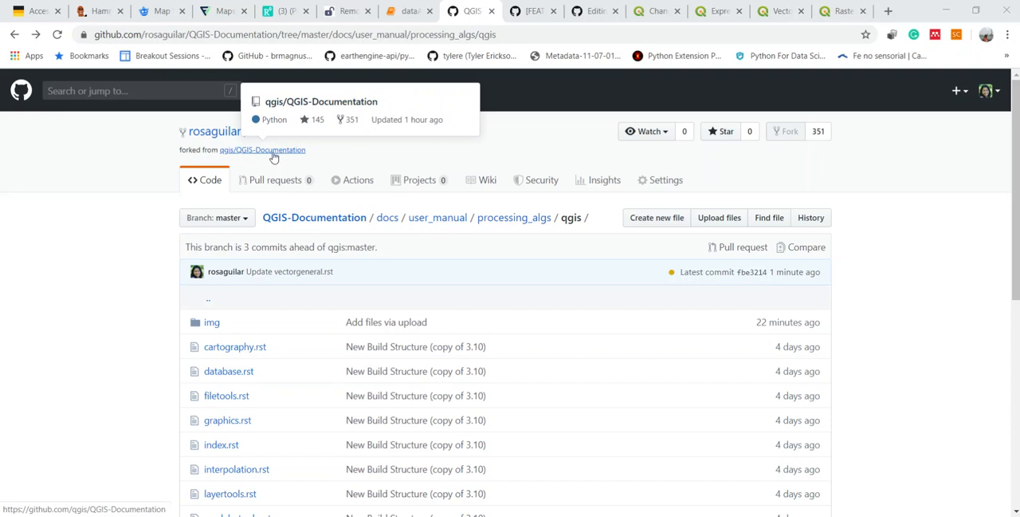
mouse_move(214, 137)
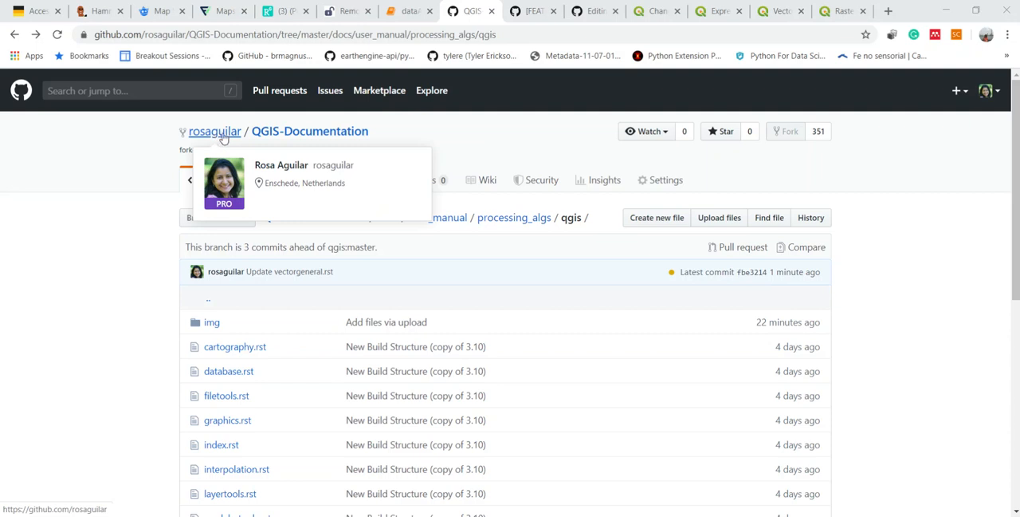
Open vectorgeneral.rst from the fork's qgis processing algorithms folder, showing the Assign projection section
left_click(526, 10)
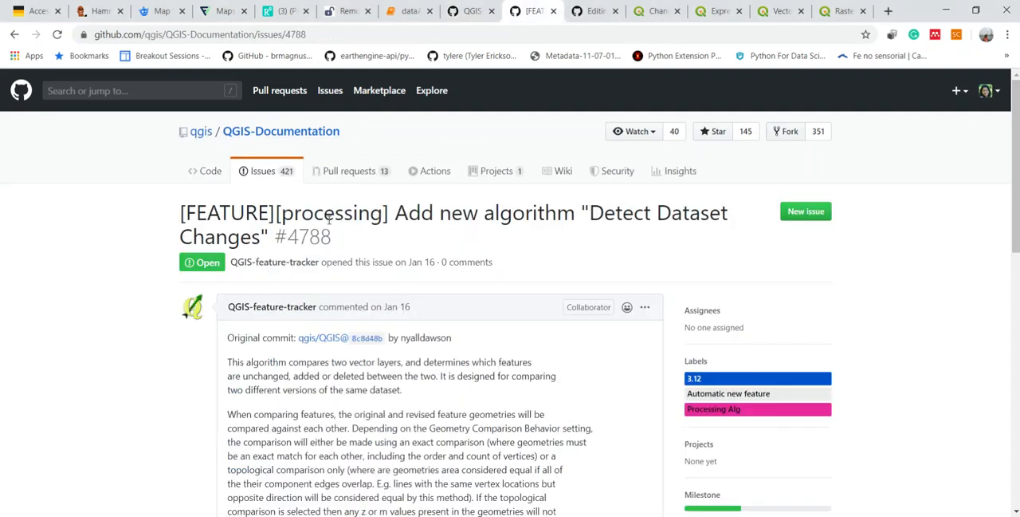
mouse_move(600, 236)
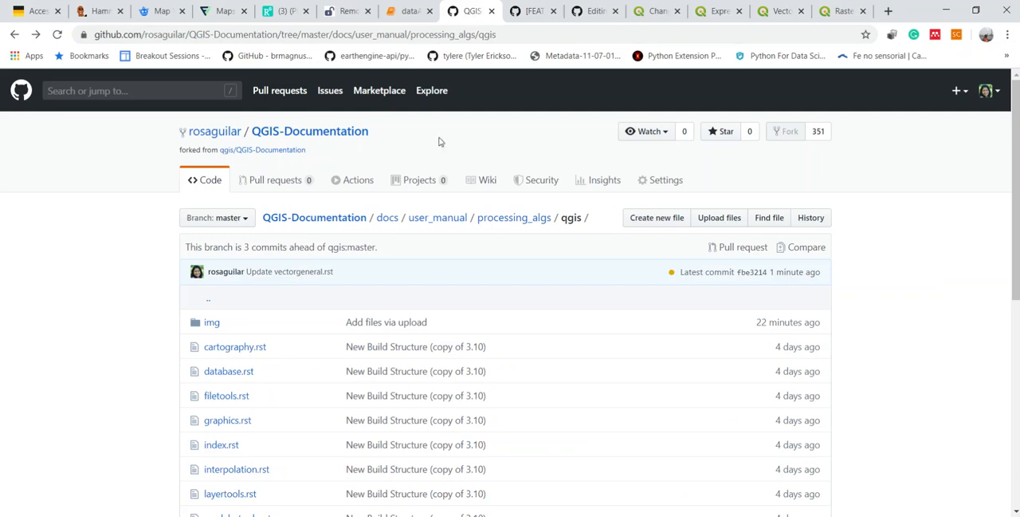
mouse_move(437, 217)
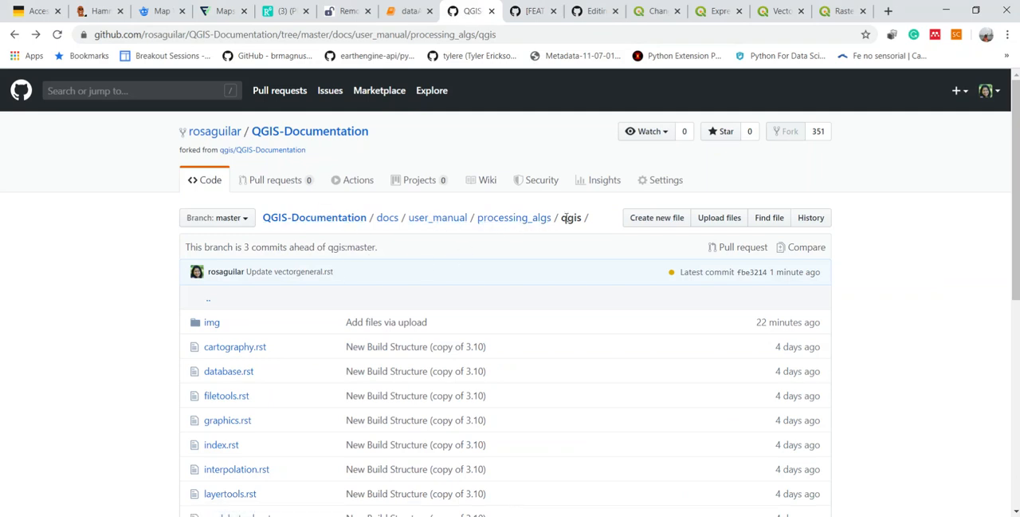
scroll("down", 3)
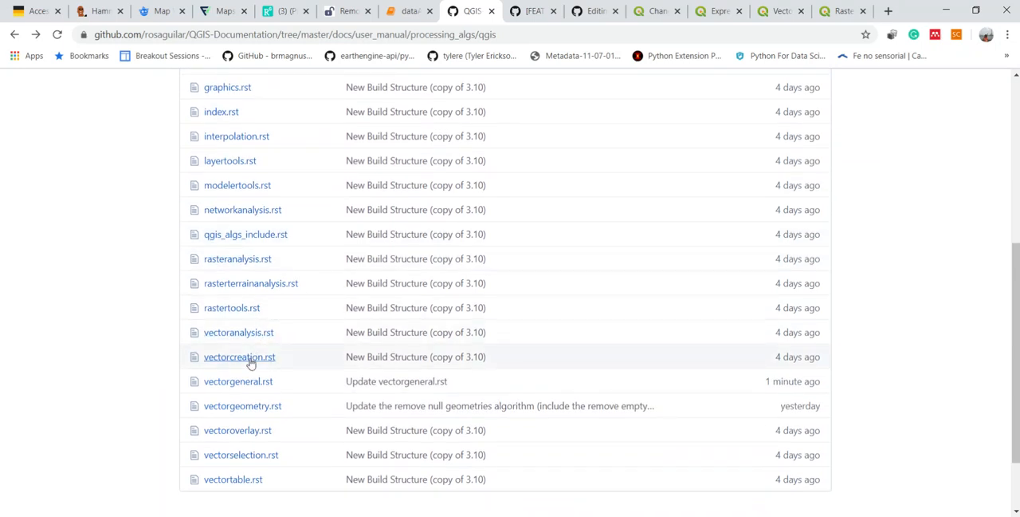
left_click(237, 381)
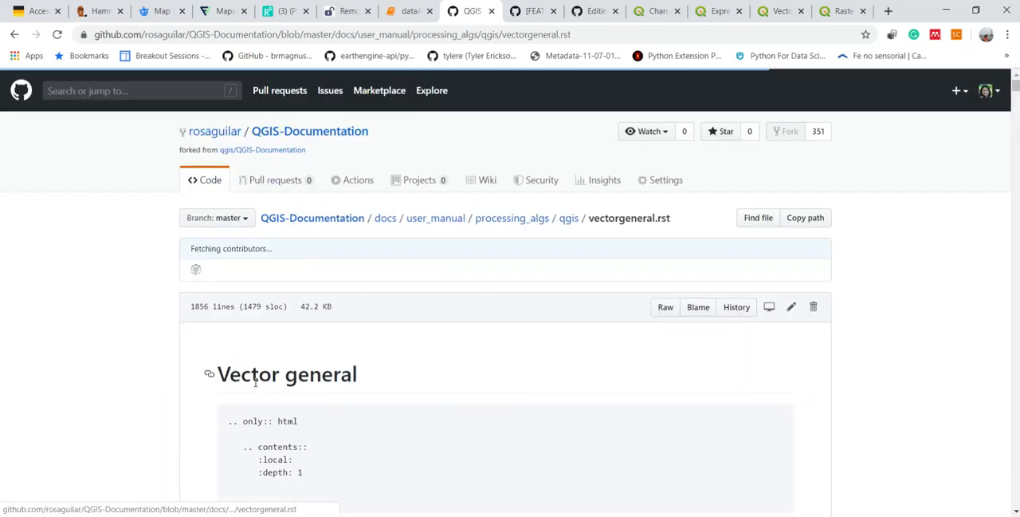
scroll("down", 3)
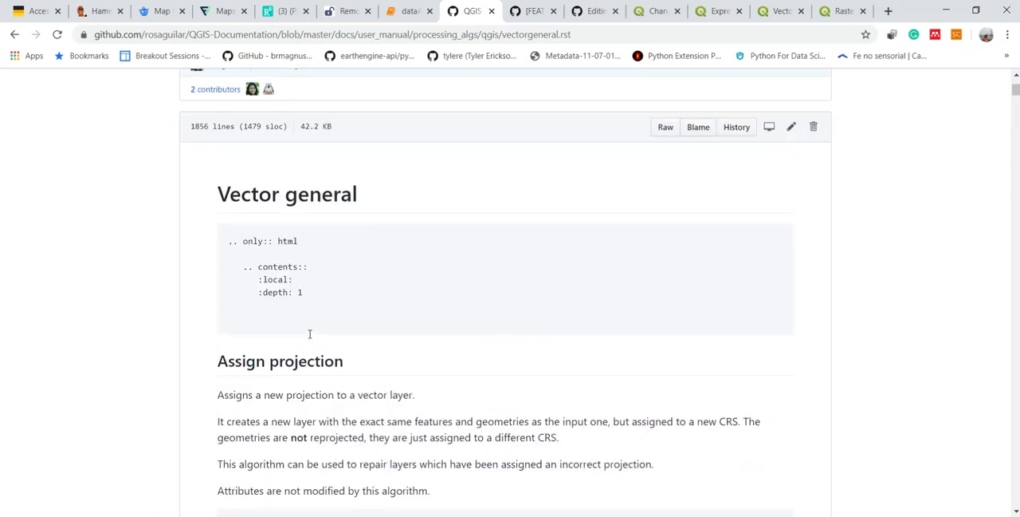
scroll("up", 3)
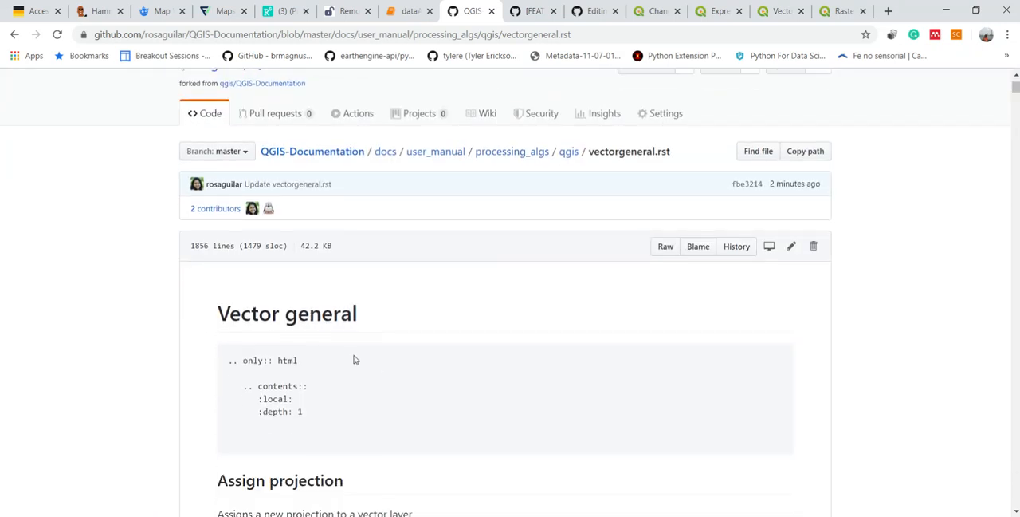
mouse_move(791, 245)
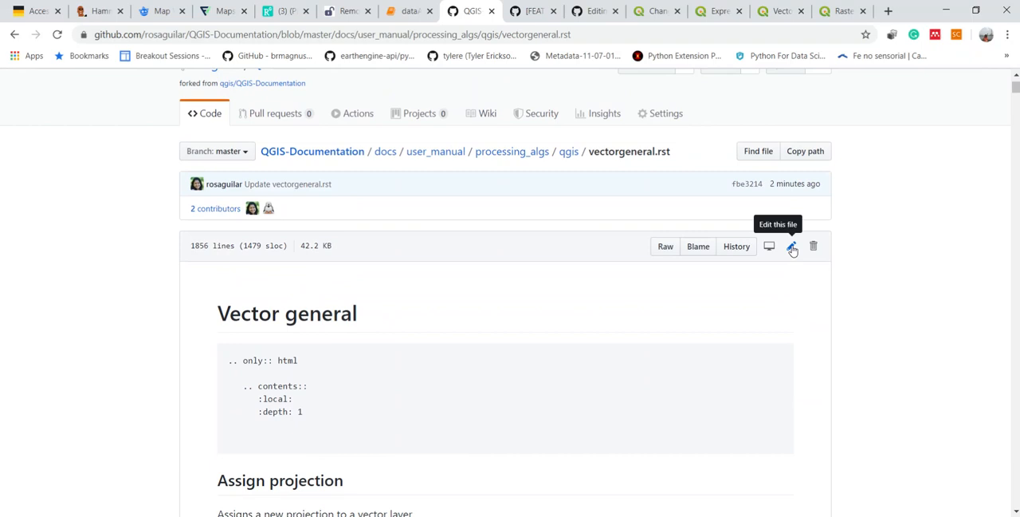
Edit vectorgeneral.rst and paste the new algorithm section just before .. _qgisdropgeometries
left_click(793, 246)
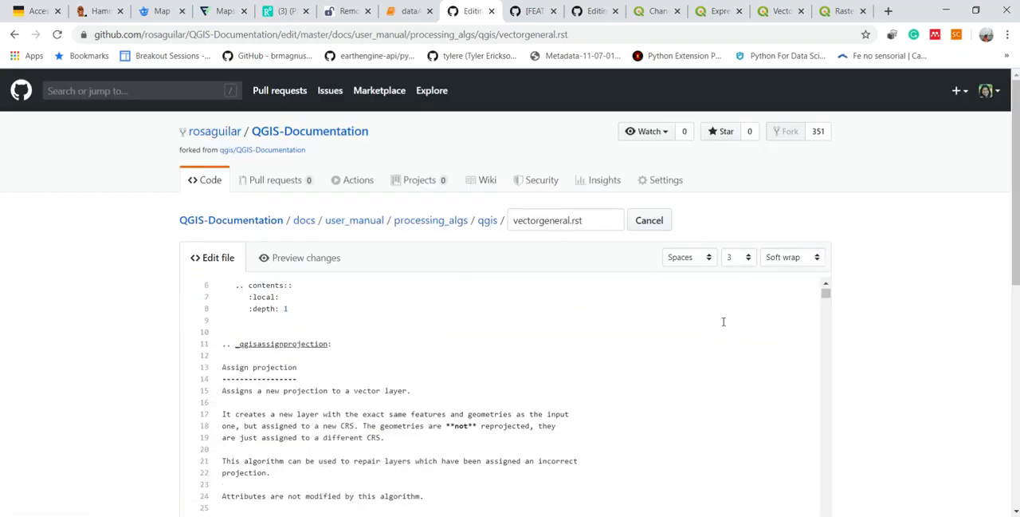
scroll("down", 3)
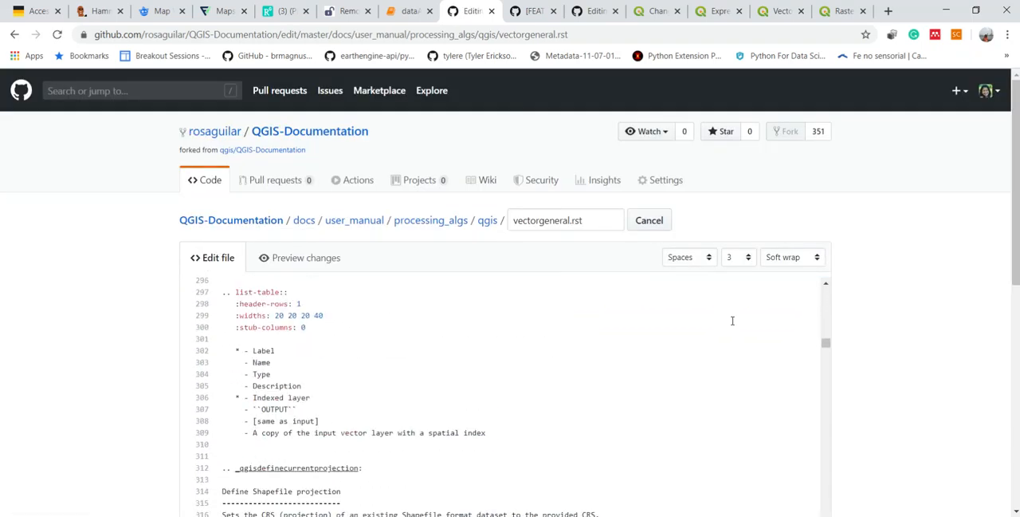
scroll("down", 3)
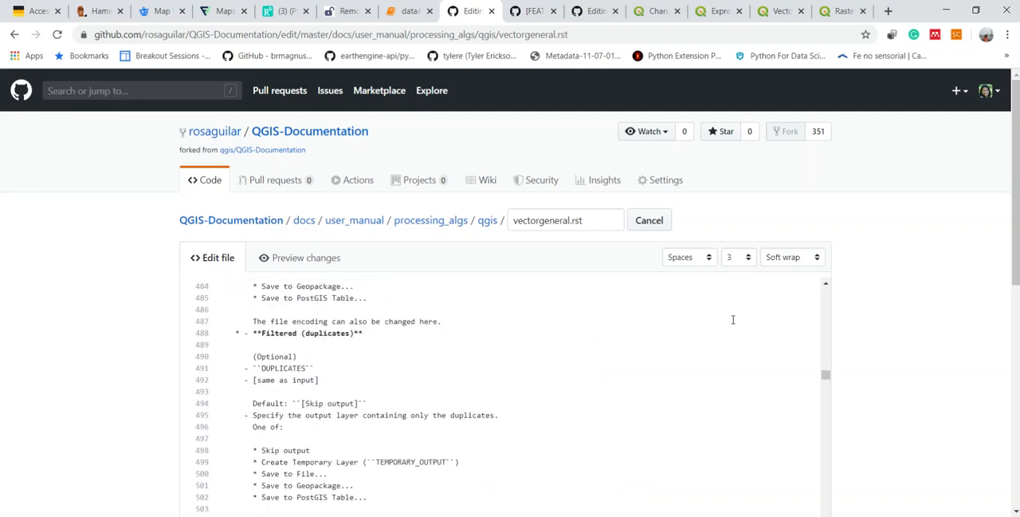
scroll("down", 3)
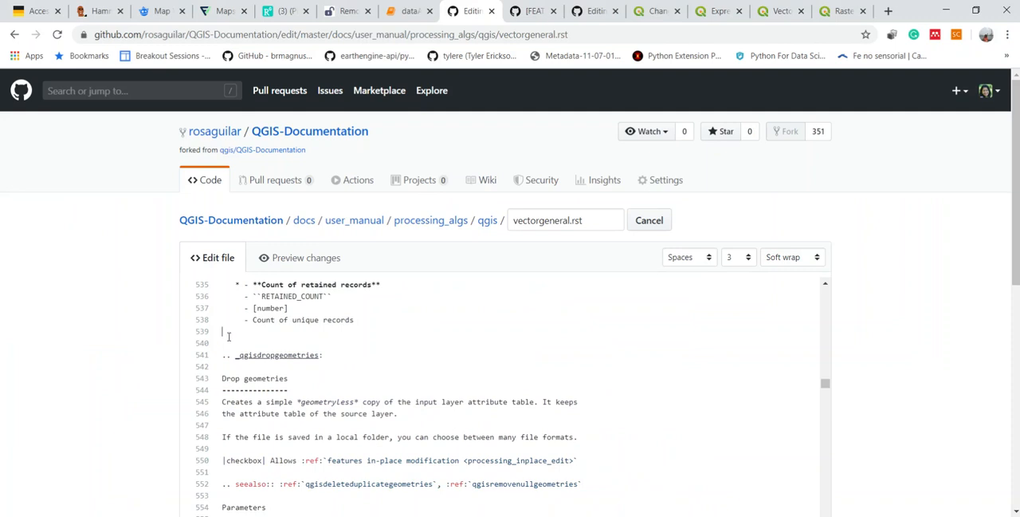
right_click(226, 335)
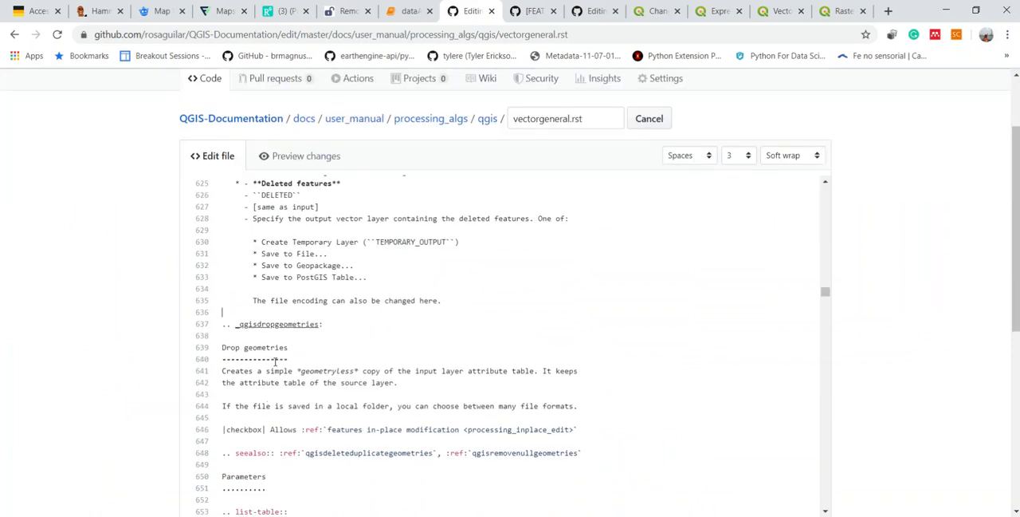
left_click(306, 156)
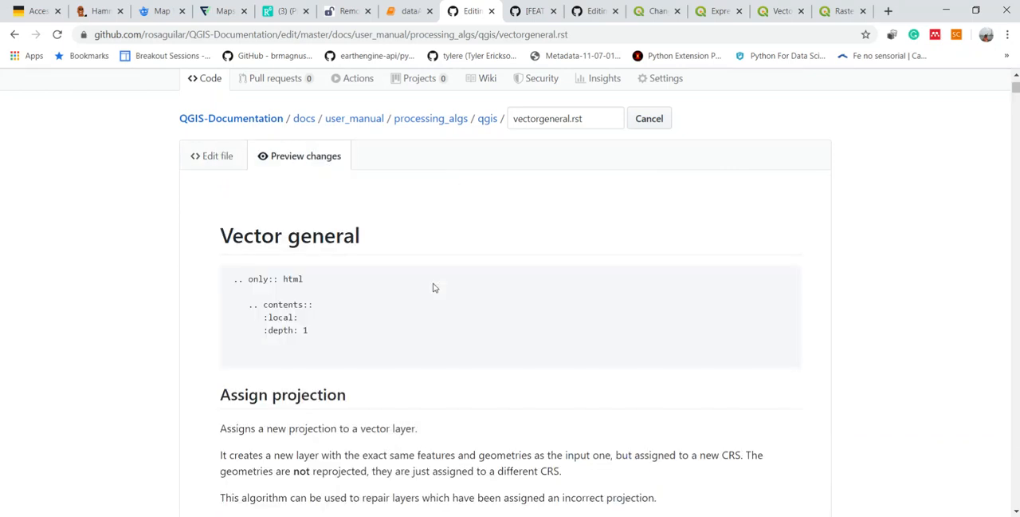
scroll("down", 3)
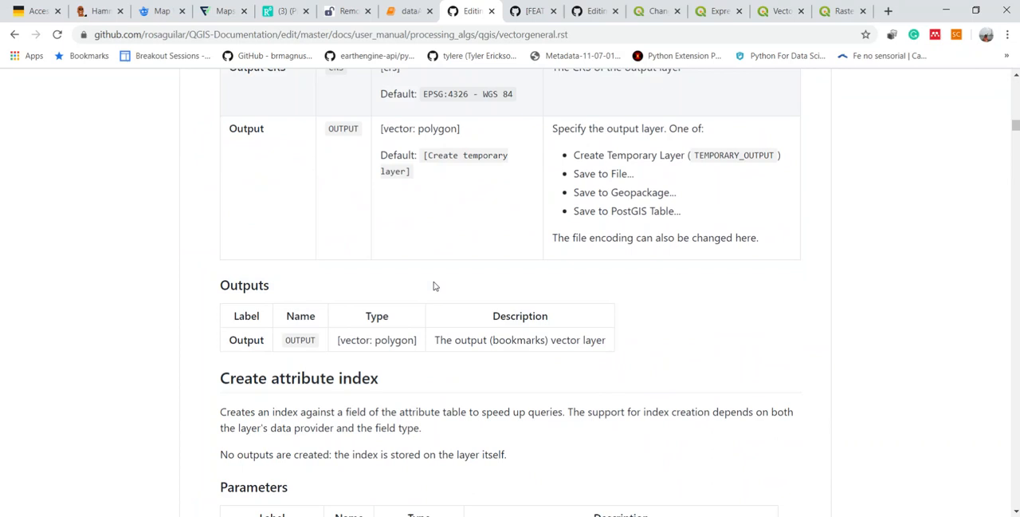
scroll("down", 3)
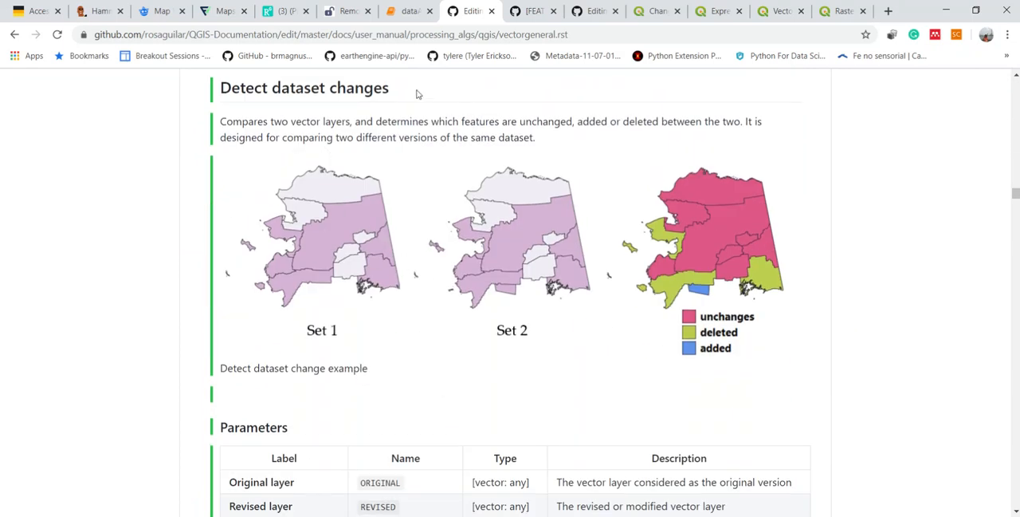
scroll("down", 3)
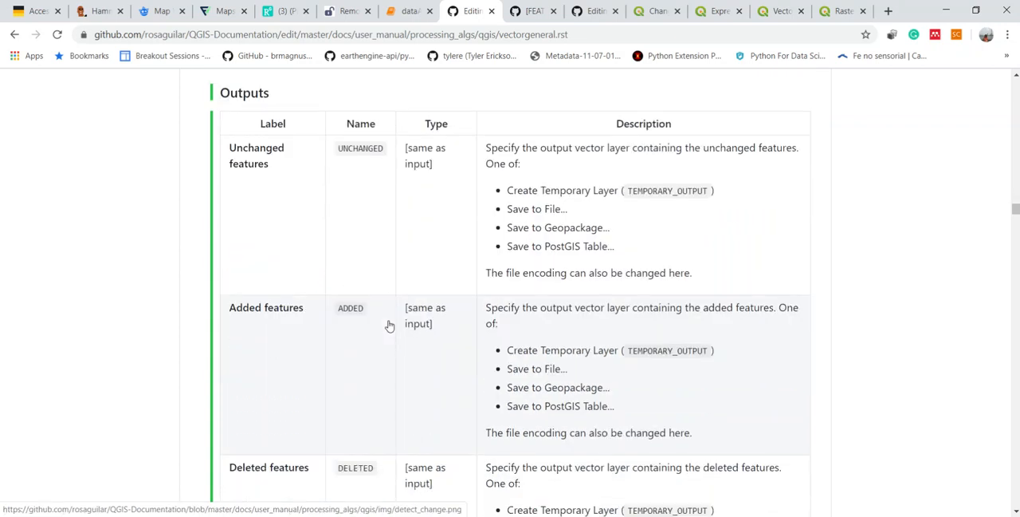
scroll("down", 3)
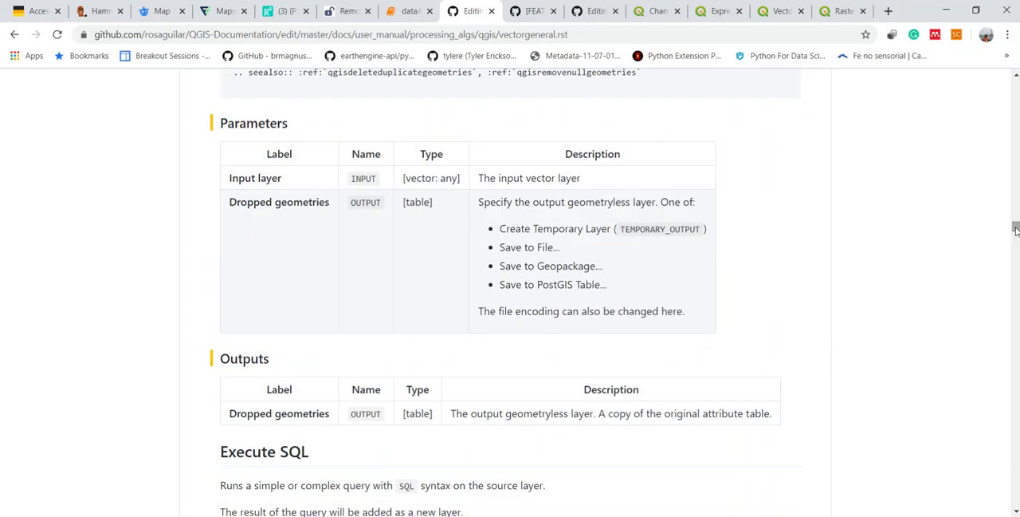
scroll("down", 3)
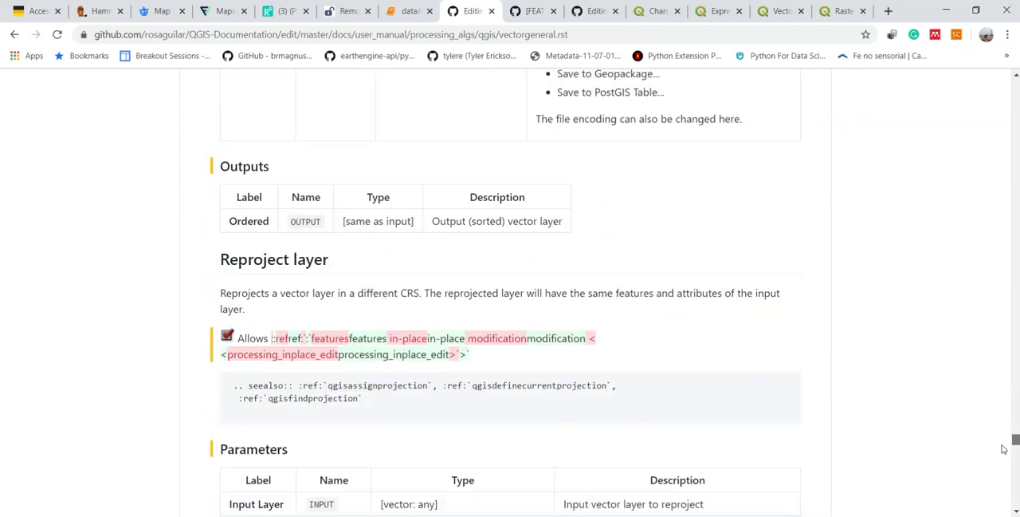
Commit the edit directly to master as "Update vectorgeneral.rst"
scroll("down", 3)
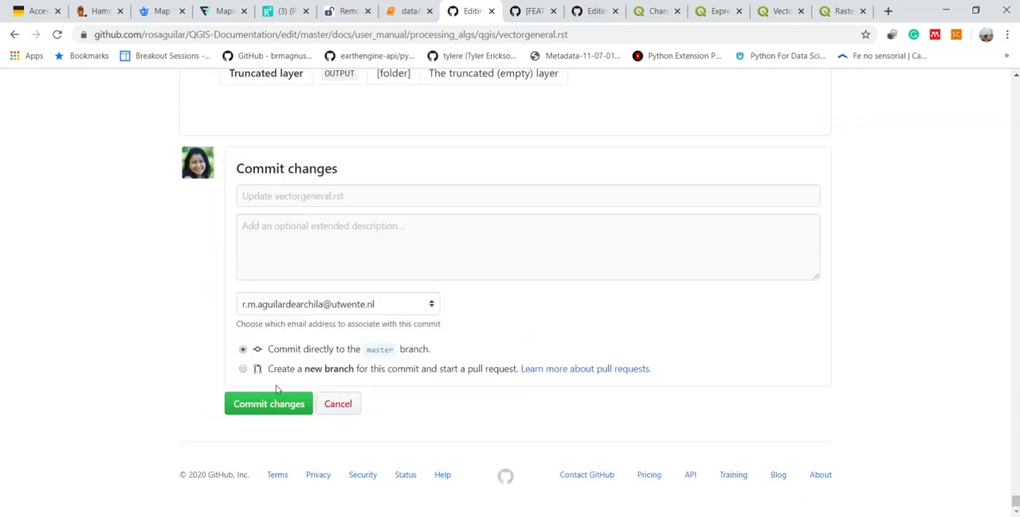
left_click(268, 403)
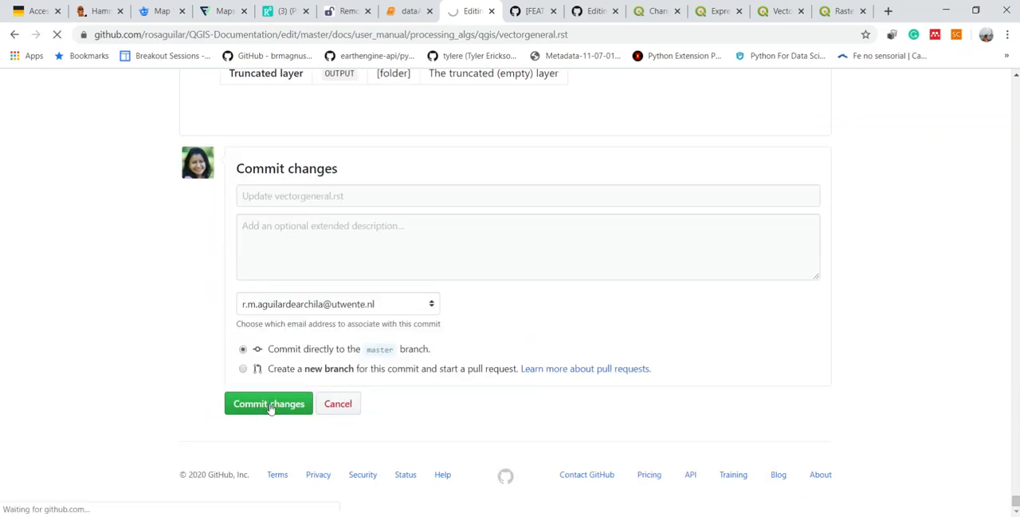
left_click(268, 402)
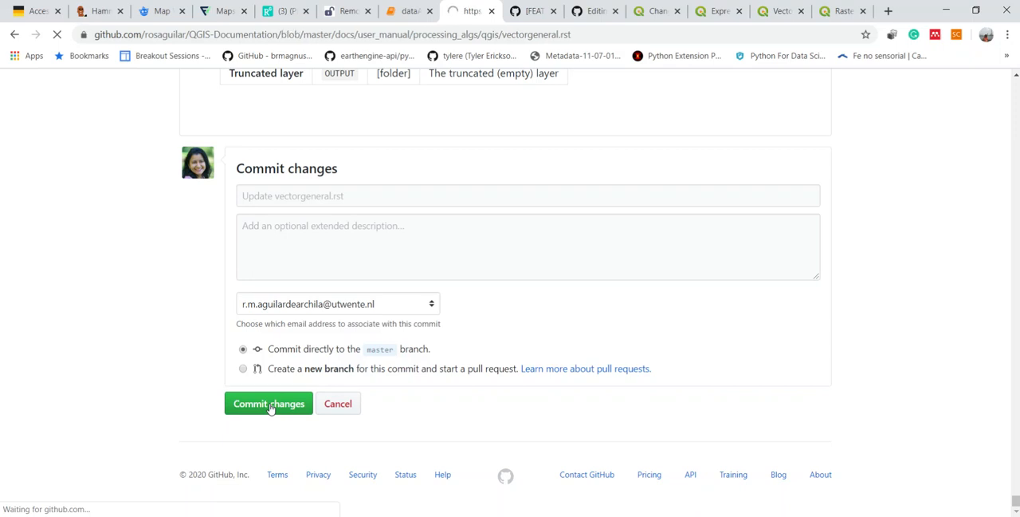
left_click(268, 401)
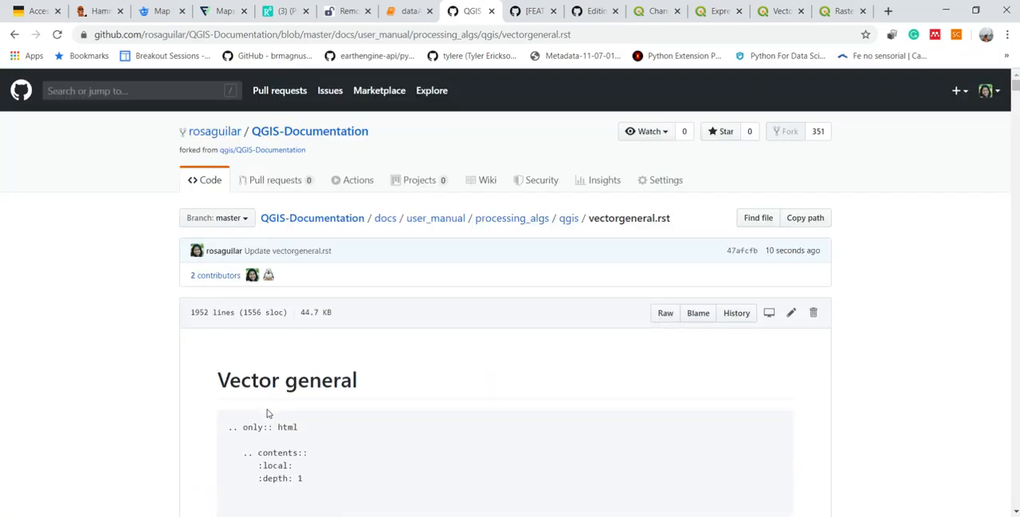
mouse_move(376, 330)
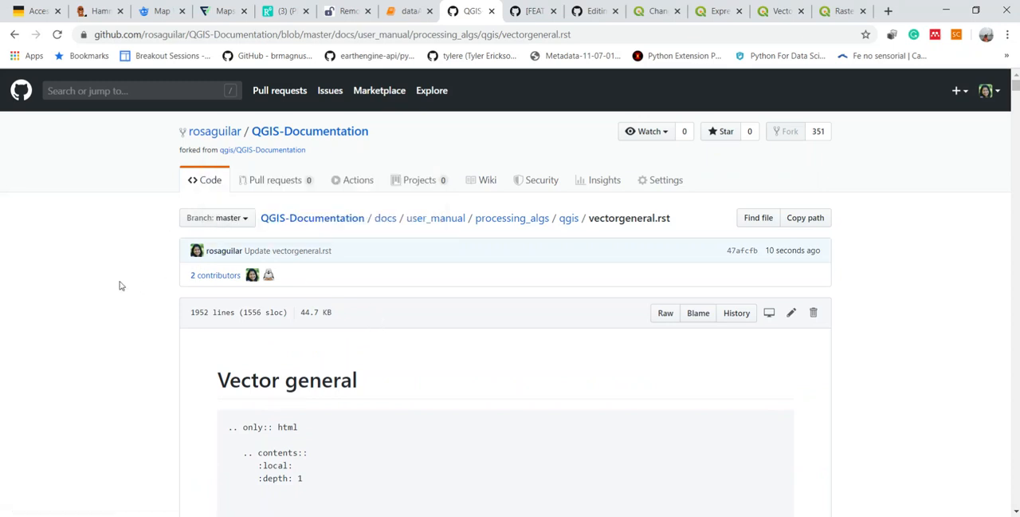
mouse_move(198, 285)
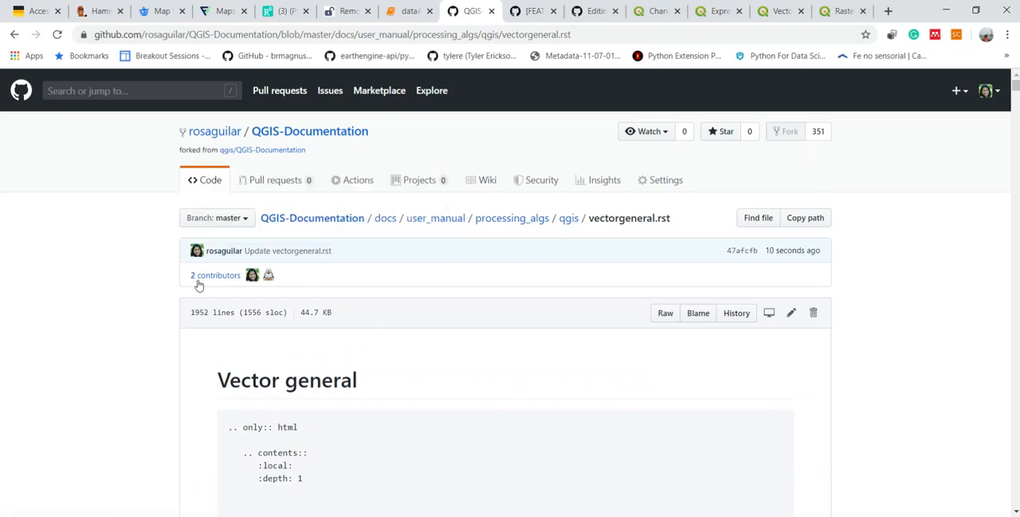
mouse_move(326, 285)
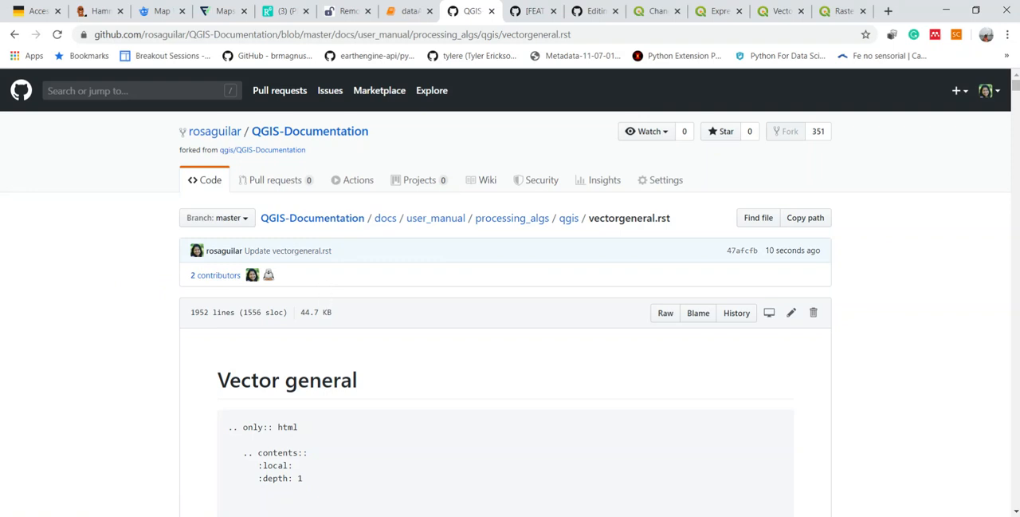
From the fork's home page, start a pull request comparing its master with upstream qgis/QGIS-Documentation
left_click(310, 131)
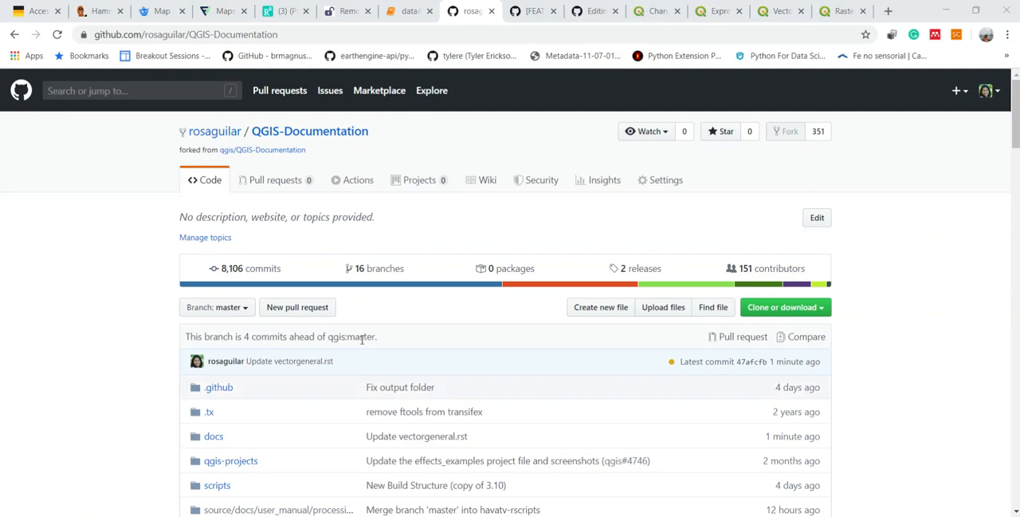
left_click(743, 336)
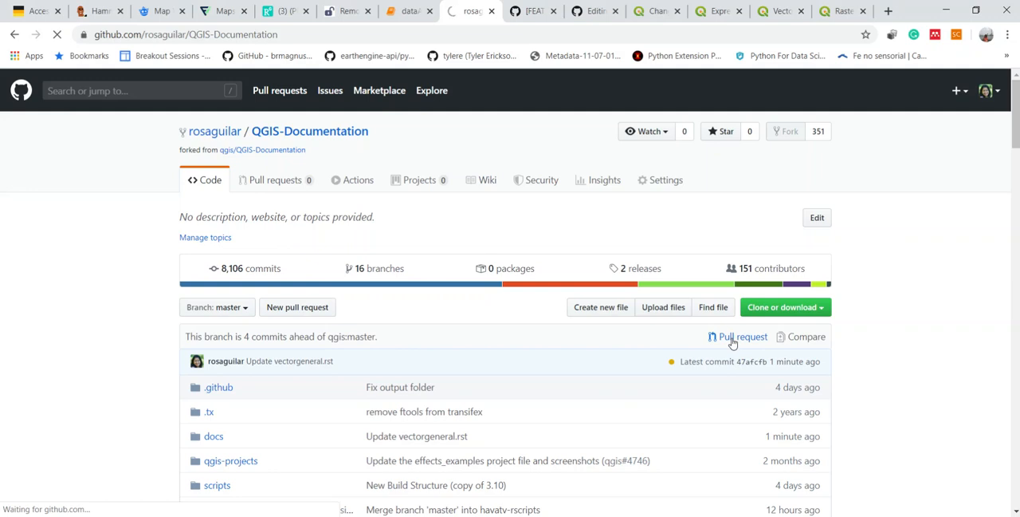
left_click(741, 336)
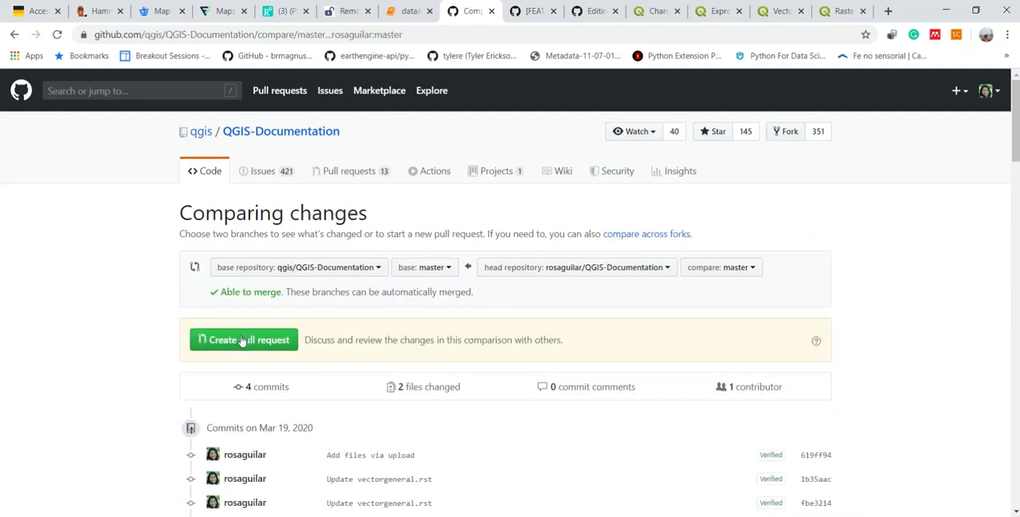
Create the pull request and enter 'fix #4788' as its title
left_click(242, 340)
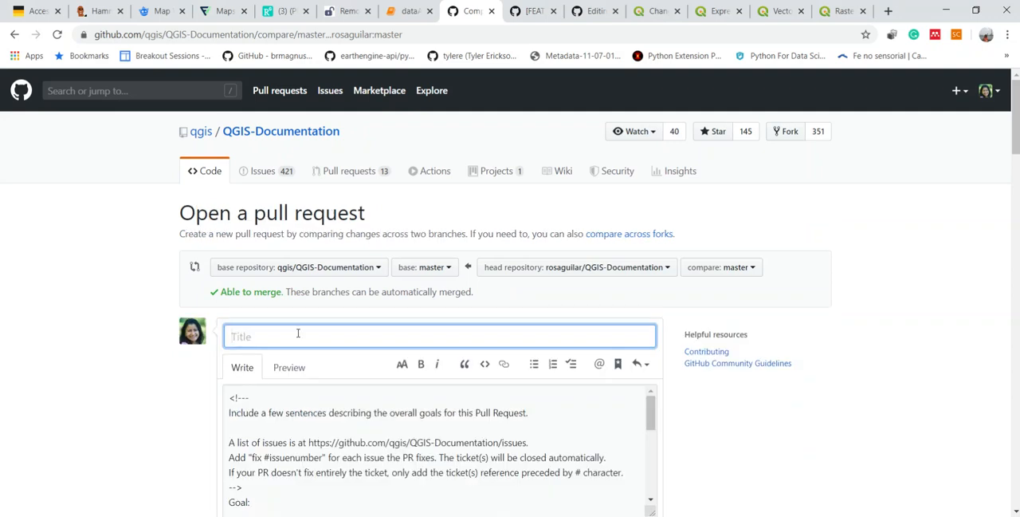
scroll("down", 3)
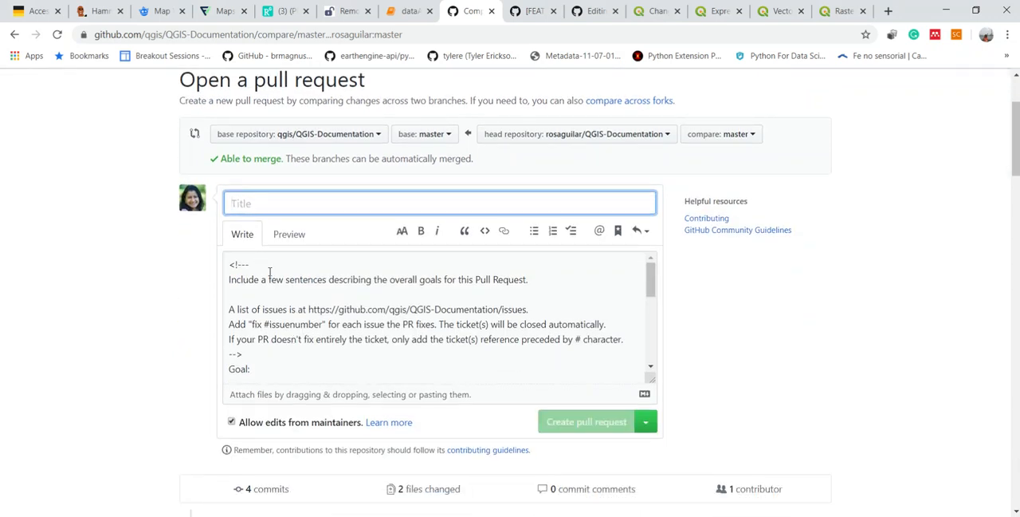
scroll("down", 3)
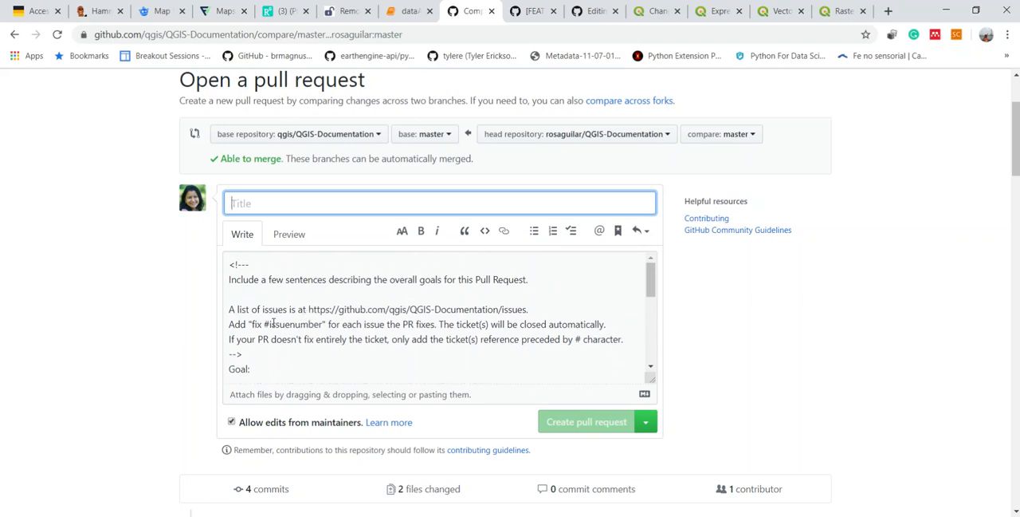
type("f")
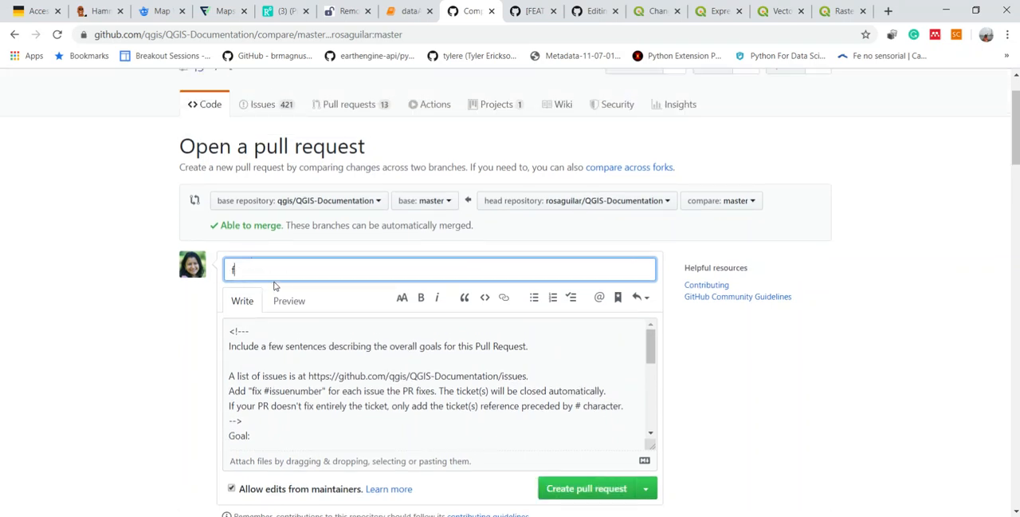
type("ix")
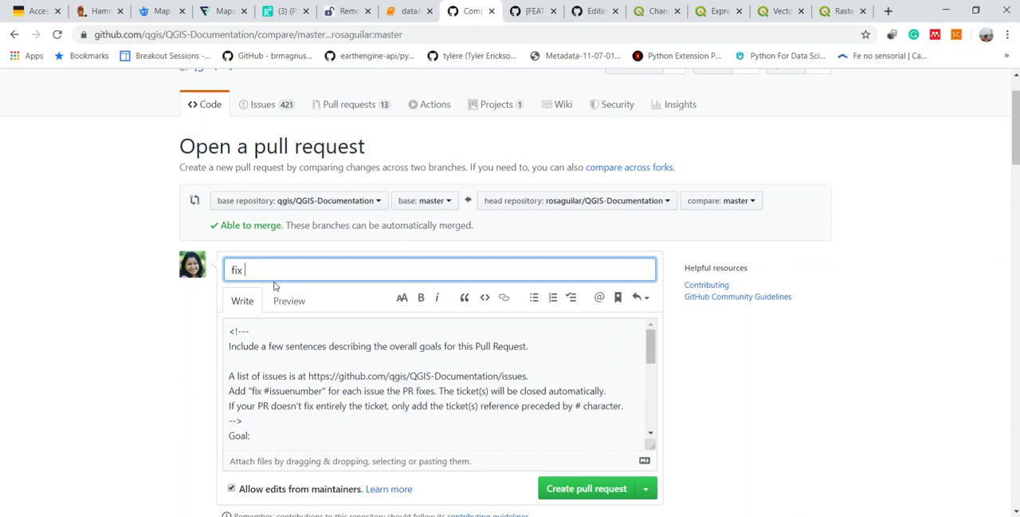
type("#")
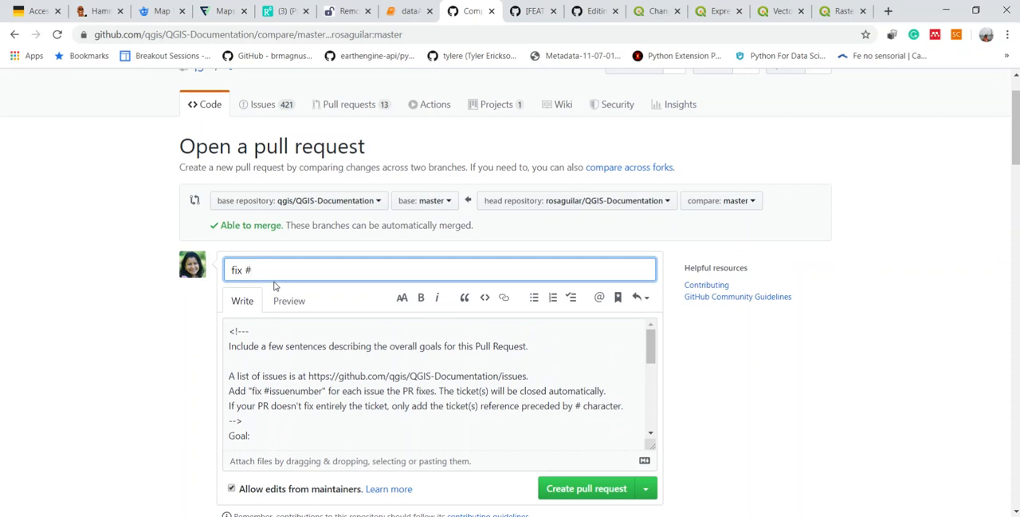
type("4788")
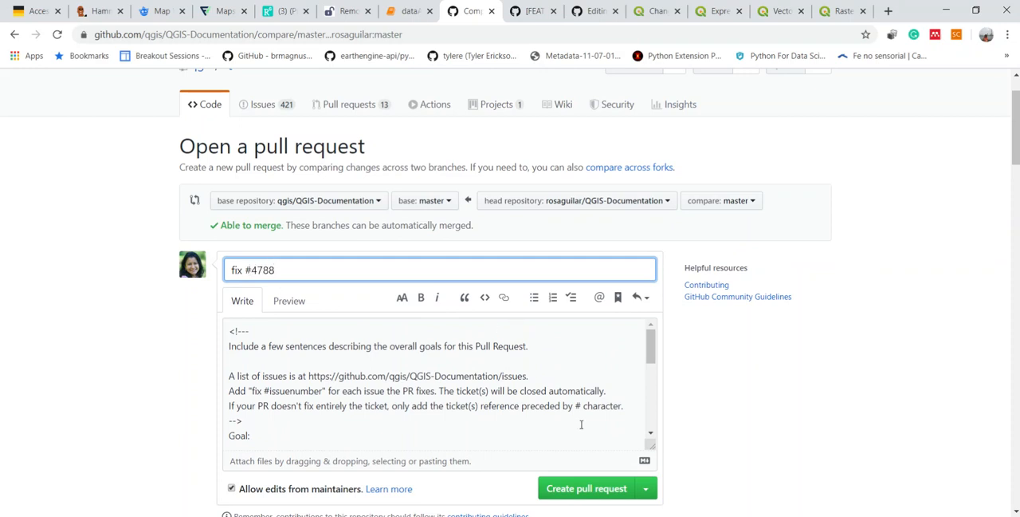